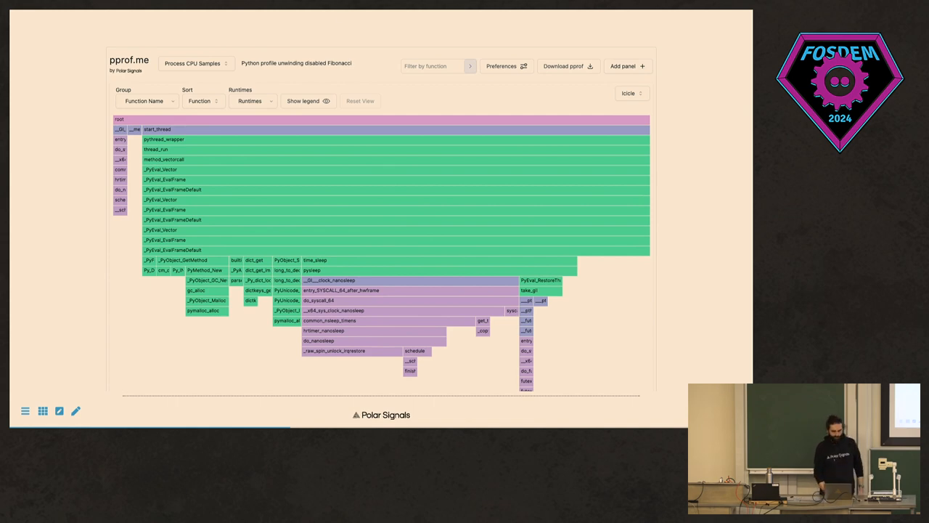
pyautogui.moveTo(298, 121)
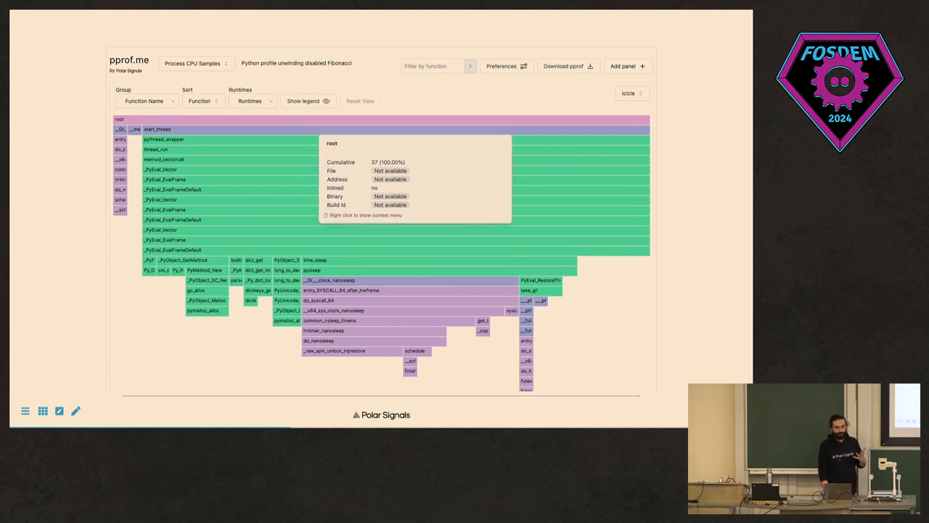
pyautogui.moveTo(305, 129)
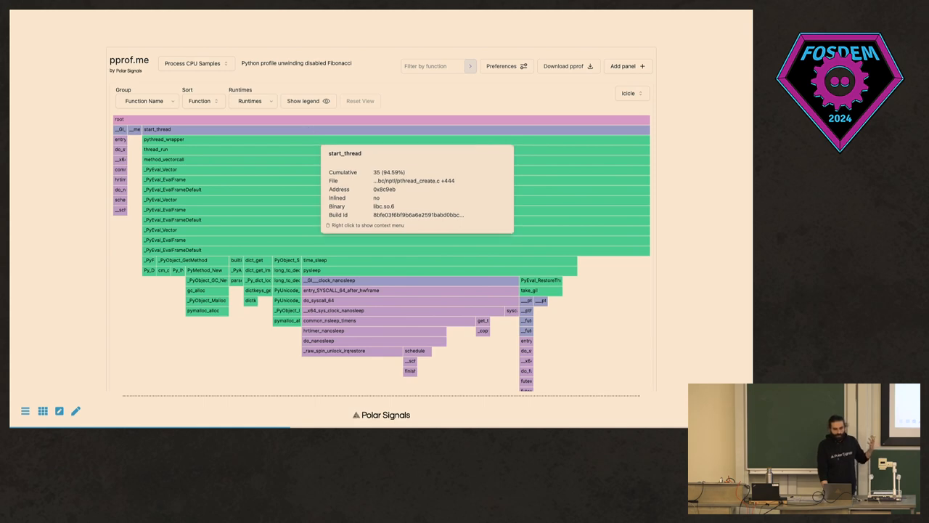
pyautogui.moveTo(159, 169)
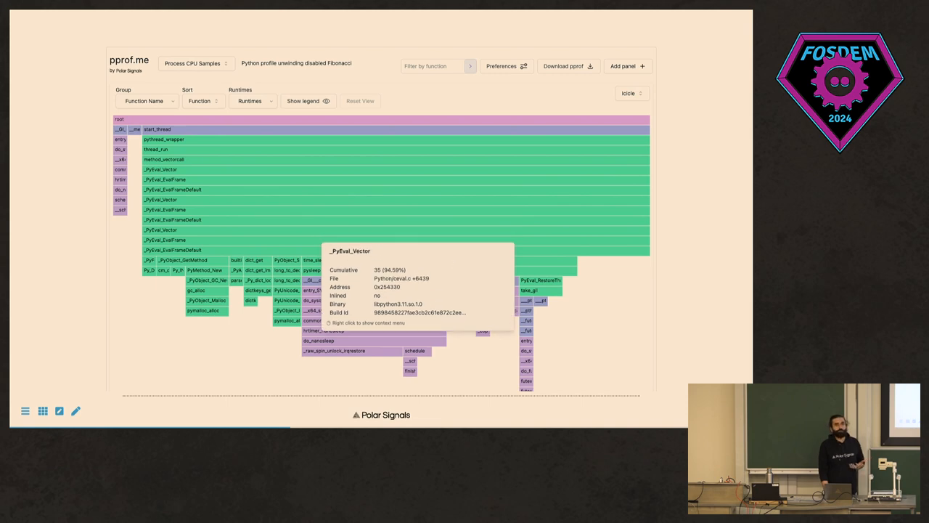
pyautogui.moveTo(311, 233)
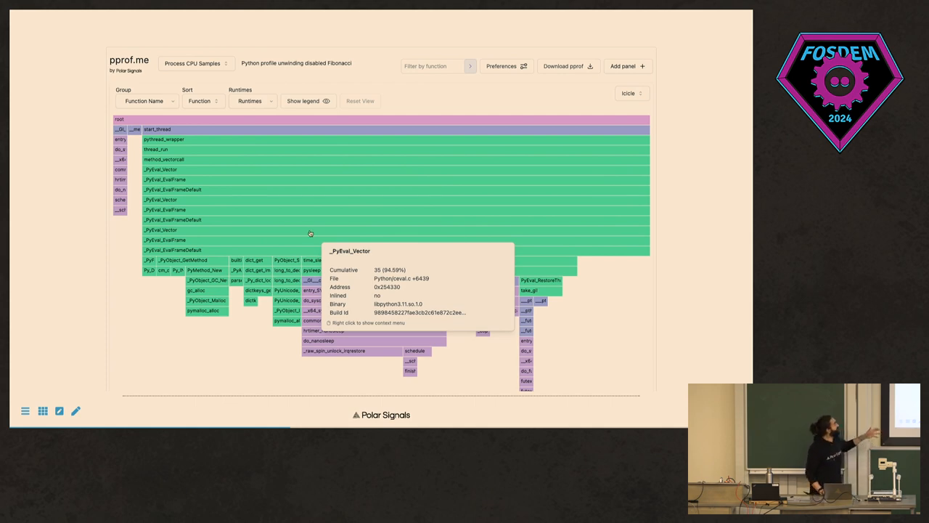
pyautogui.moveTo(290, 281)
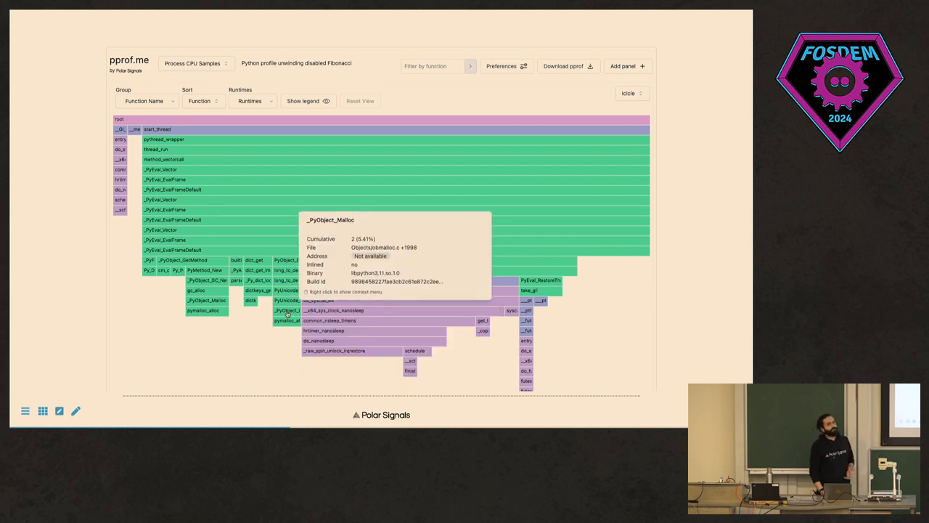
pyautogui.moveTo(289, 316)
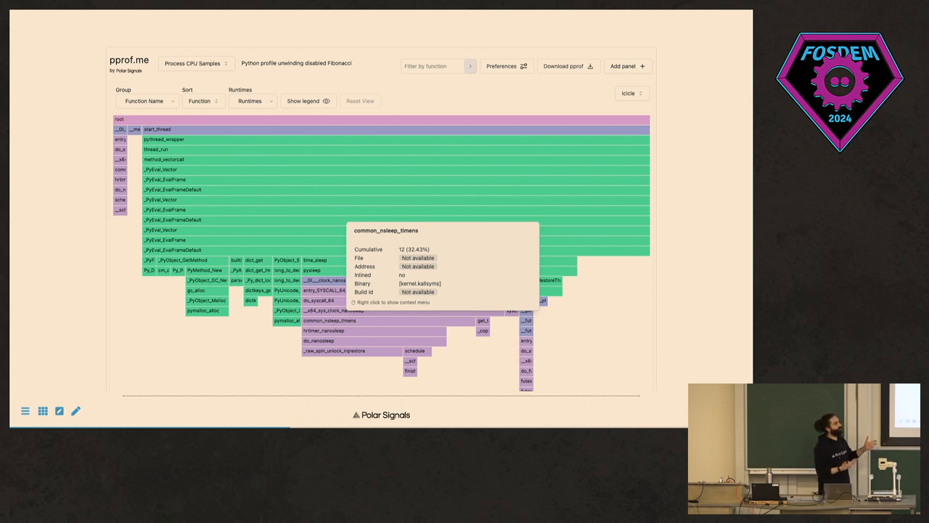
pyautogui.moveTo(336, 326)
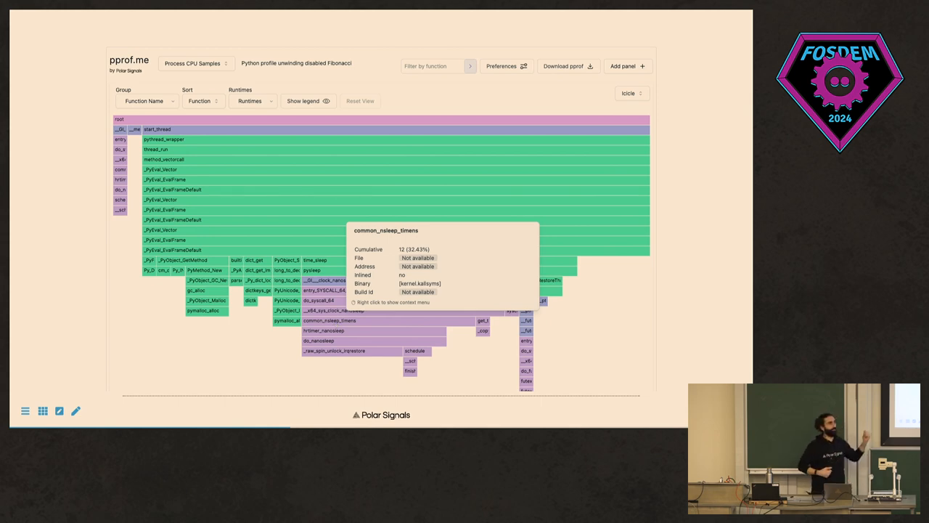
pyautogui.moveTo(334, 323)
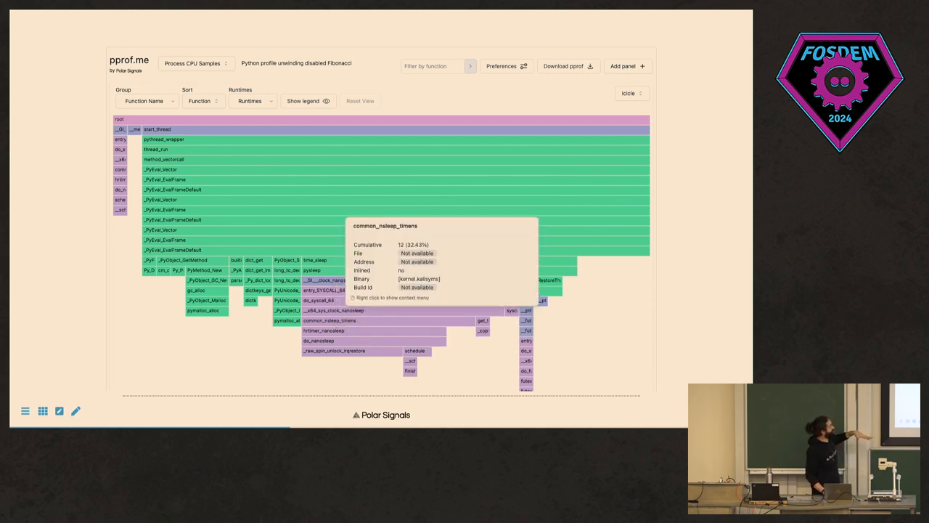
pyautogui.moveTo(324, 300)
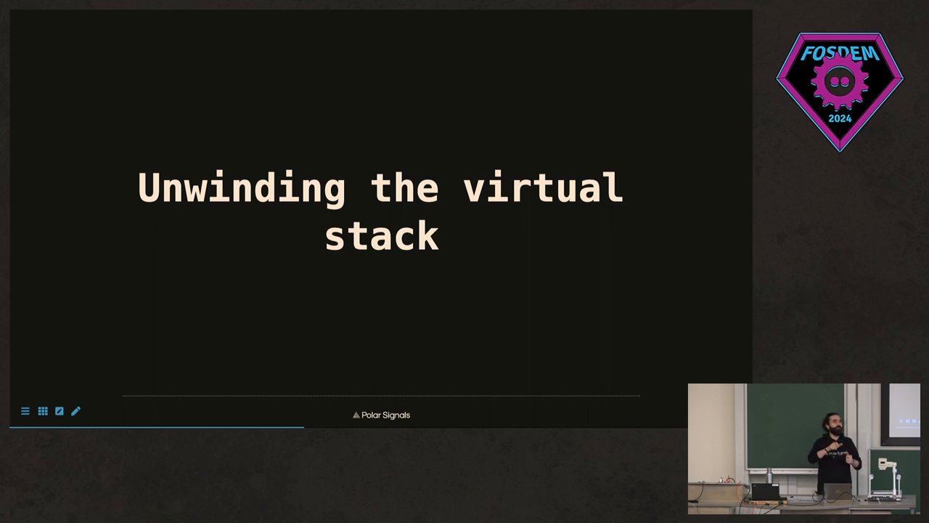
pyautogui.moveTo(324, 305)
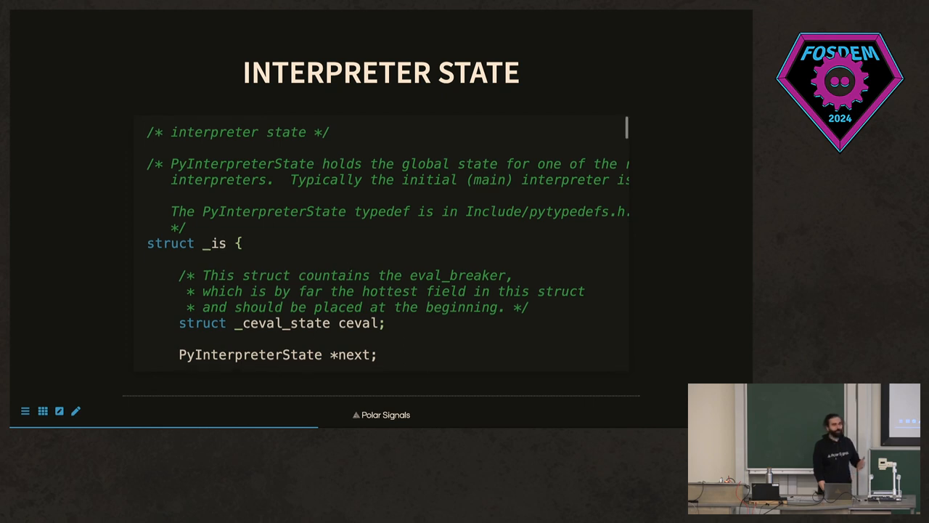
# Scroll through the interpreter state struct code to reach the Thread State slide.
pyautogui.scroll(-3)
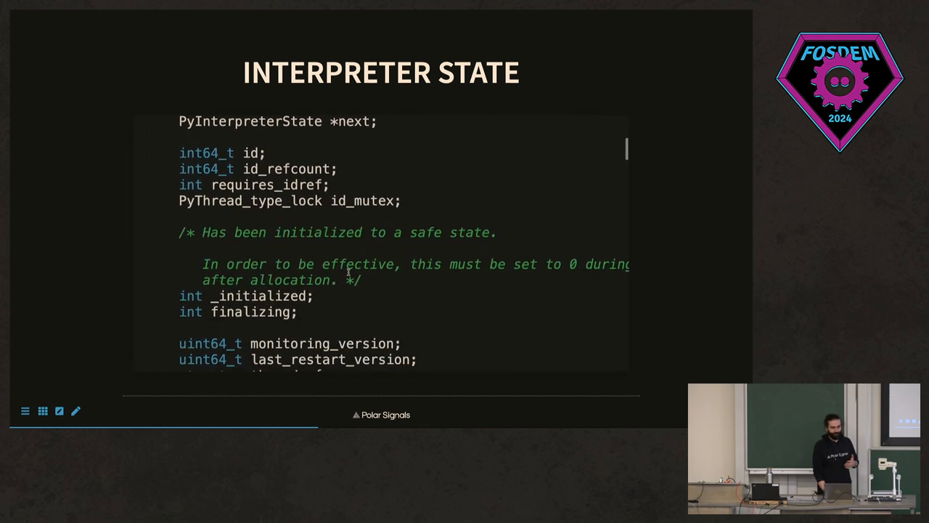
pyautogui.scroll(-3)
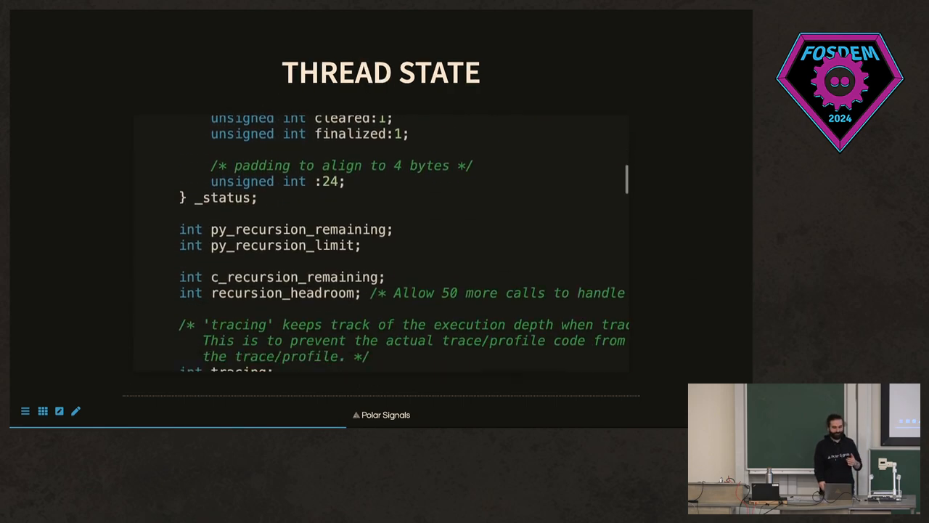
# Scroll to the line-numbered PyThreadState listing with its GitHub source link.
pyautogui.scroll(-3)
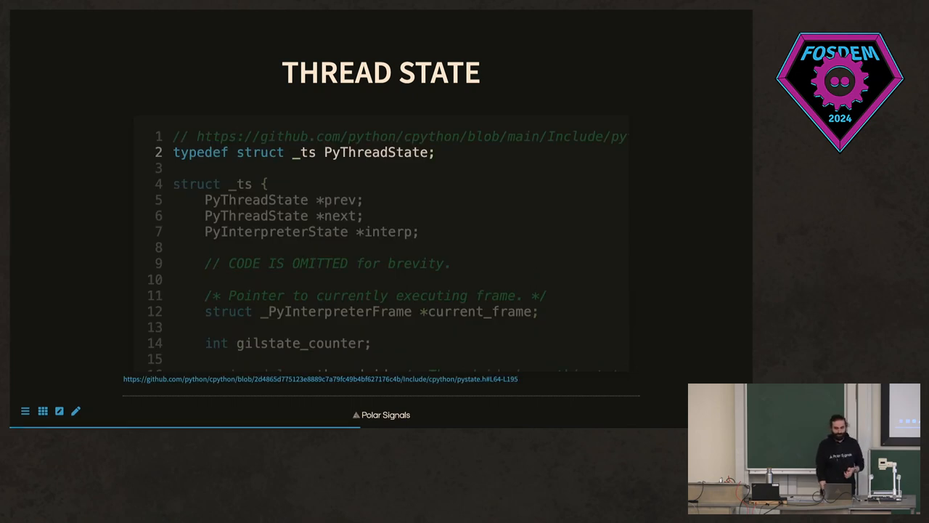
pyautogui.scroll(-3)
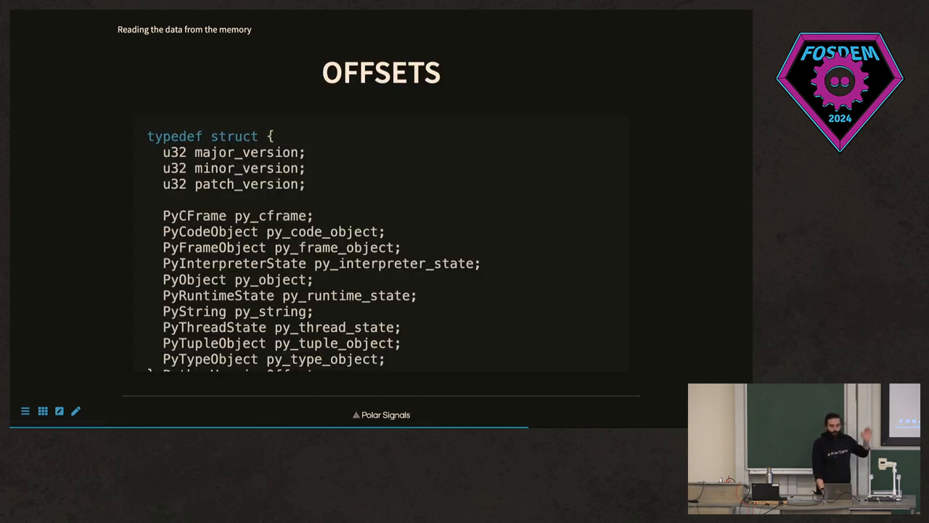
pyautogui.scroll(-3)
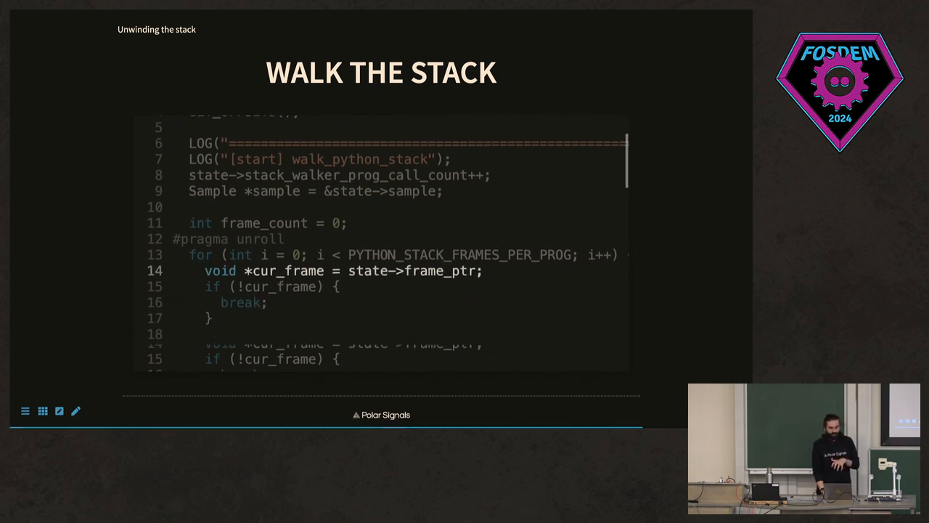
# Scroll the Walk the Stack code down to the get_symbol_id and stack-append lines.
pyautogui.scroll(-3)
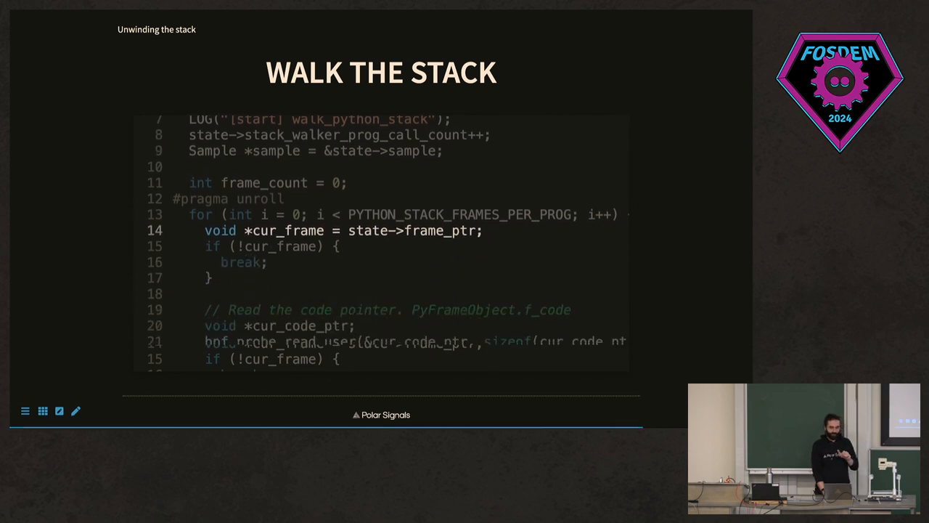
pyautogui.scroll(-3)
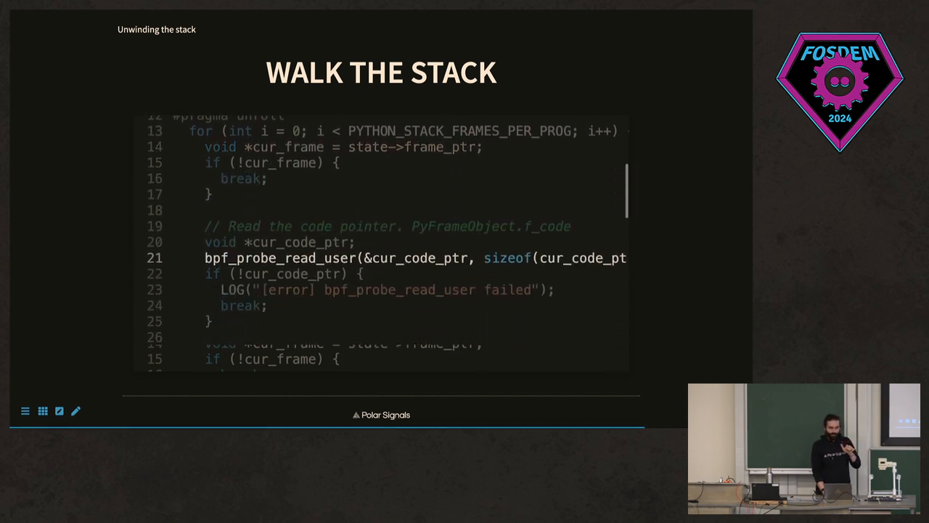
pyautogui.scroll(-3)
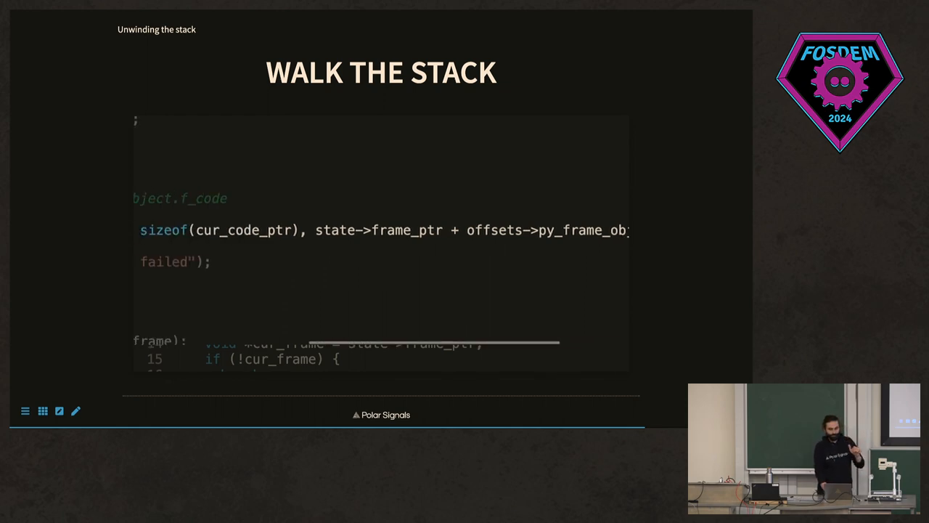
pyautogui.scroll(-3)
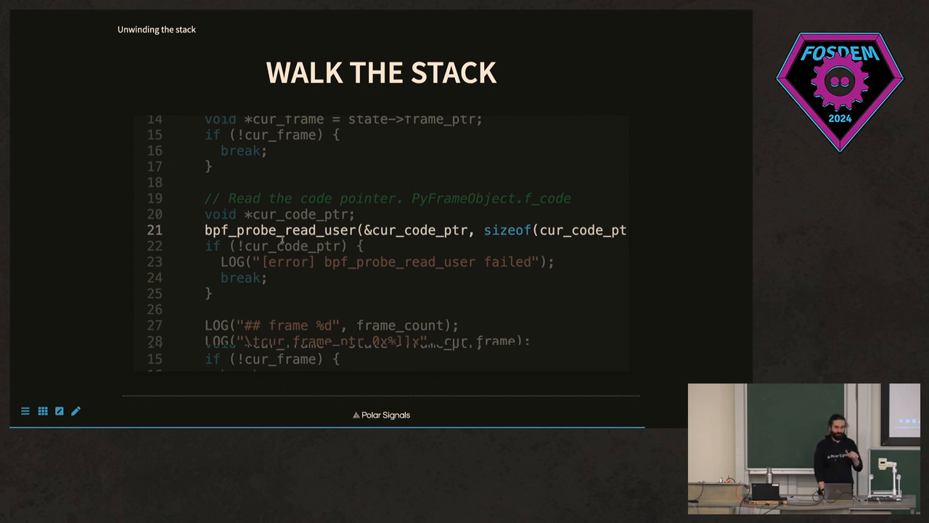
pyautogui.scroll(-3)
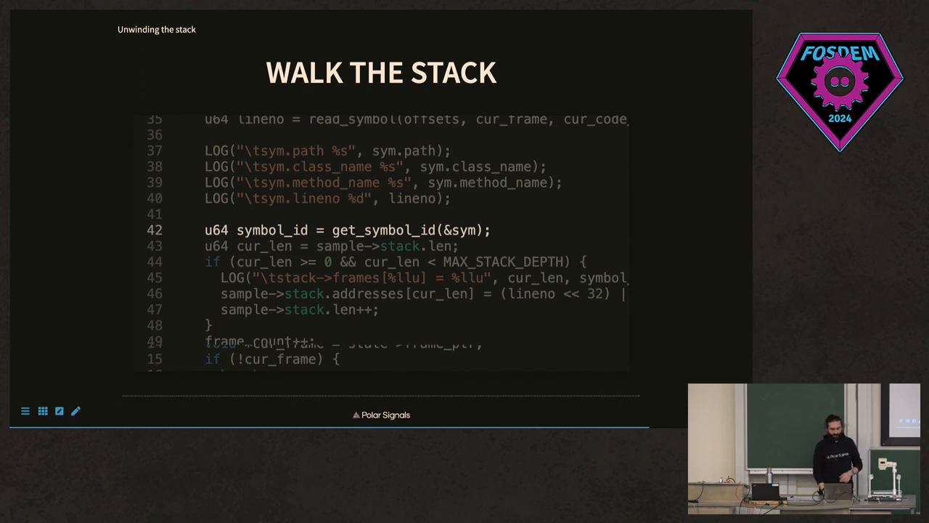
pyautogui.scroll(-3)
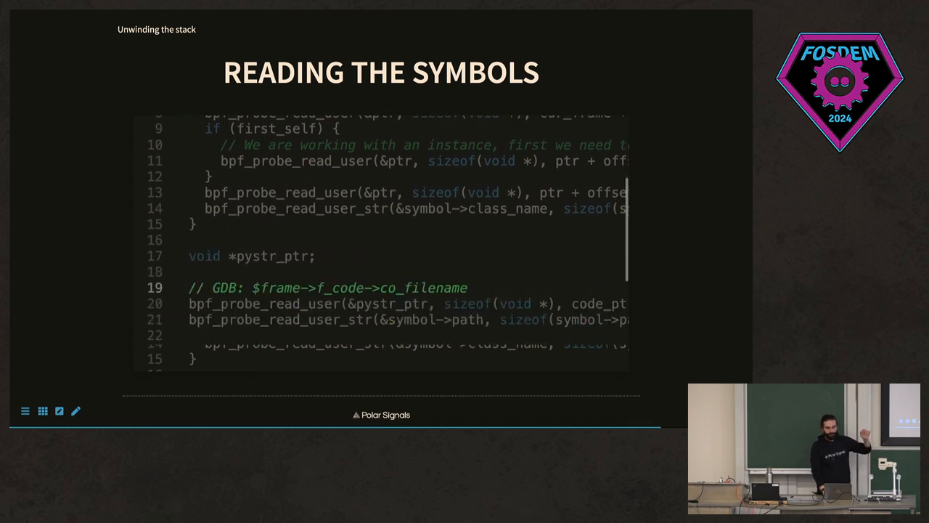
# Scroll the Reading the Symbols code down to the co_filename lines around line 19.
pyautogui.scroll(-3)
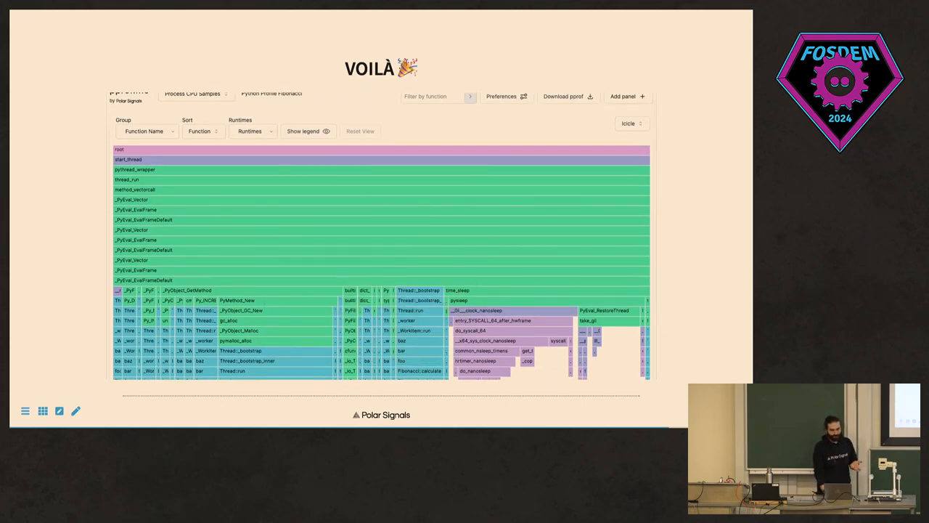
# Show the runtime legend (kernel, interpreter, libc, libpython) on the pprof.me flame graph.
pyautogui.click(307, 131)
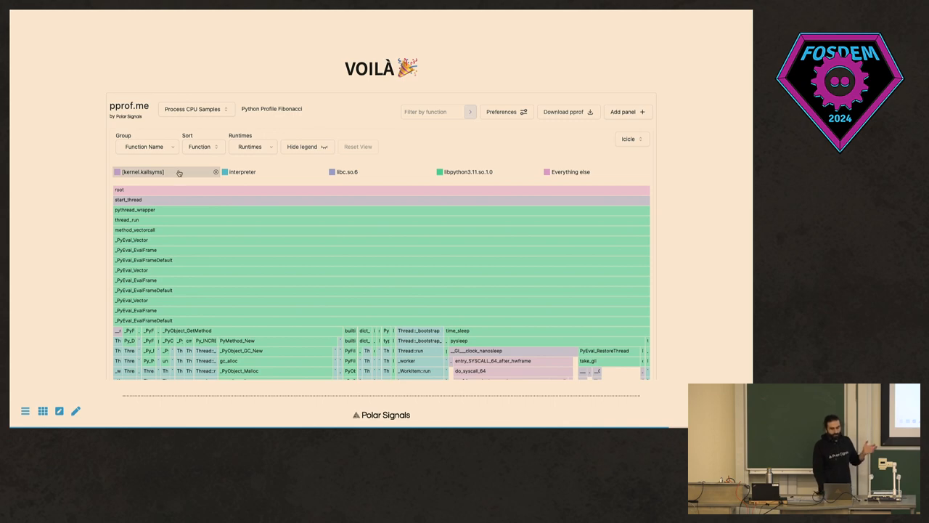
pyautogui.moveTo(179, 173)
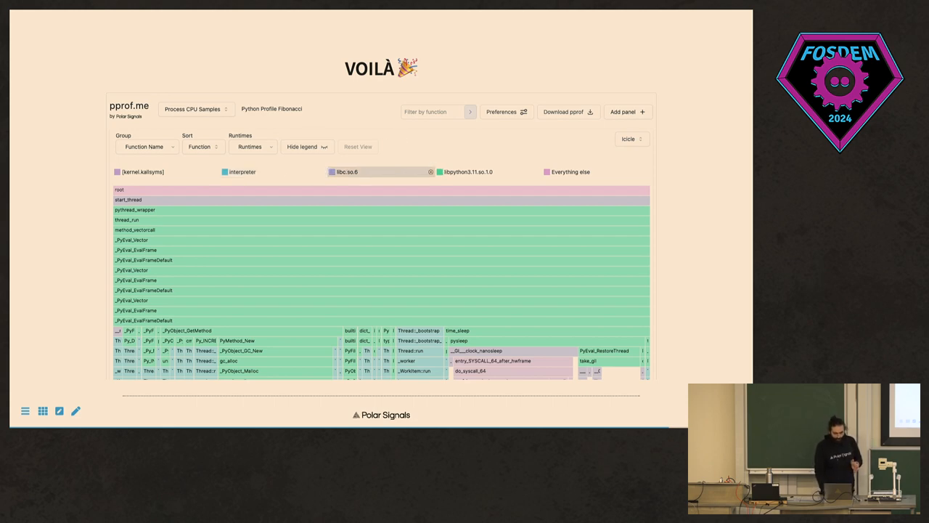
# Filter the flame graph to interpreter frames and scroll through the Fibonacci::calculate recursion.
pyautogui.click(253, 146)
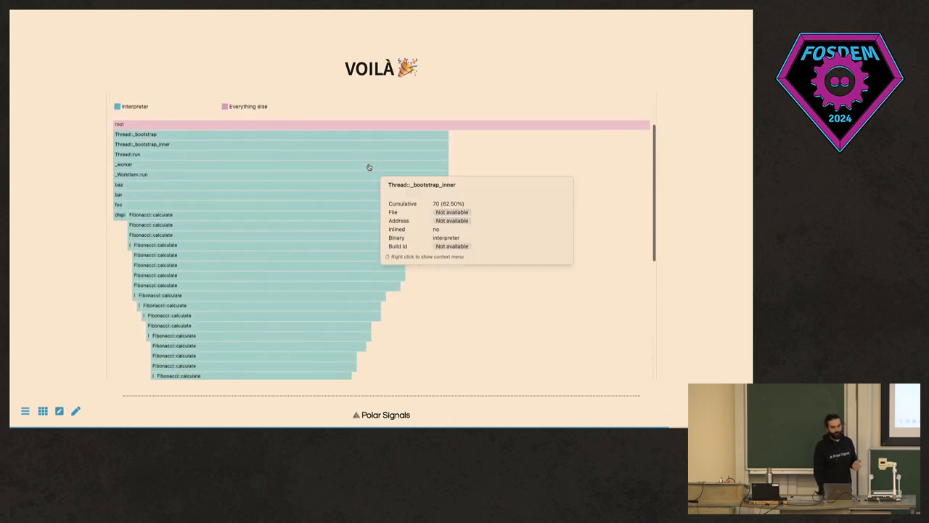
pyautogui.scroll(-3)
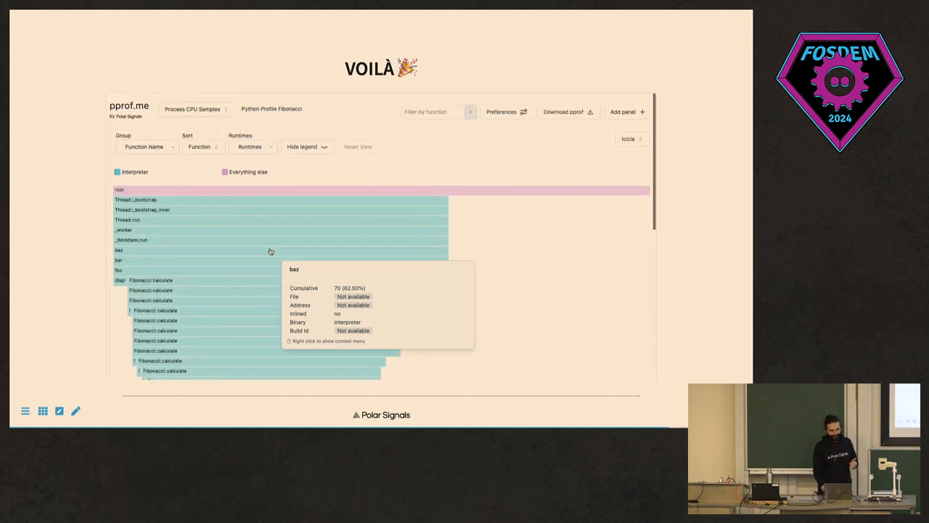
pyautogui.scroll(-3)
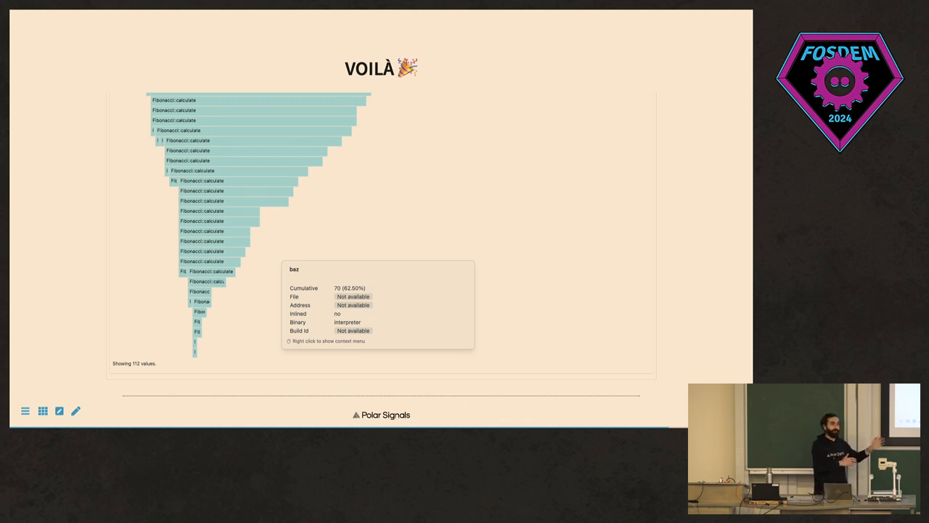
pyautogui.moveTo(270, 251)
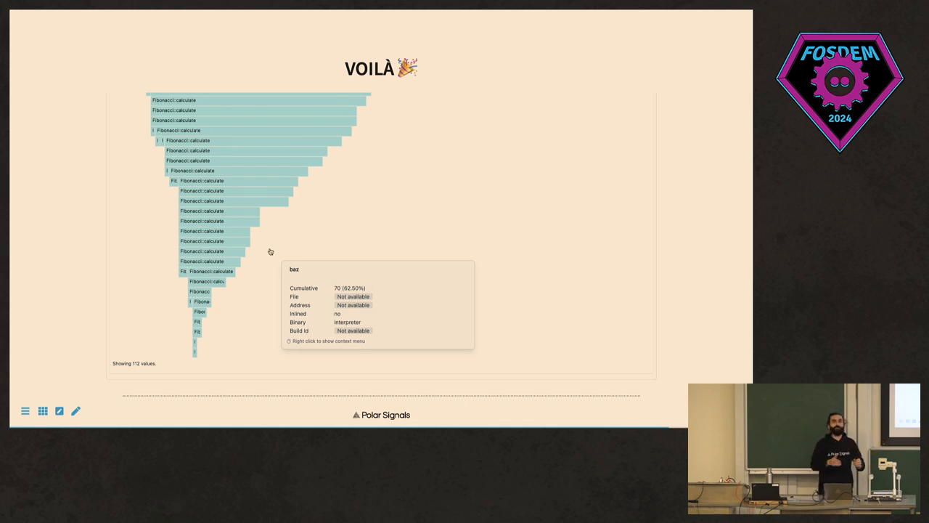